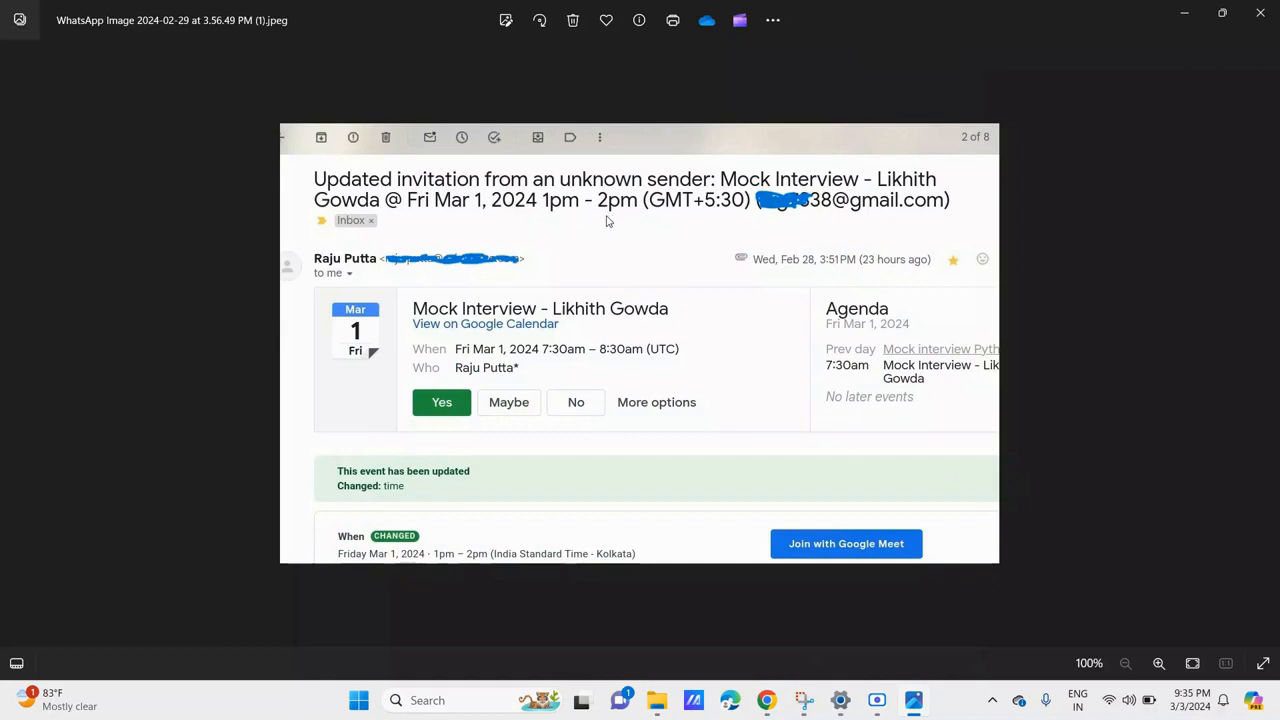
mouse_move(594, 216)
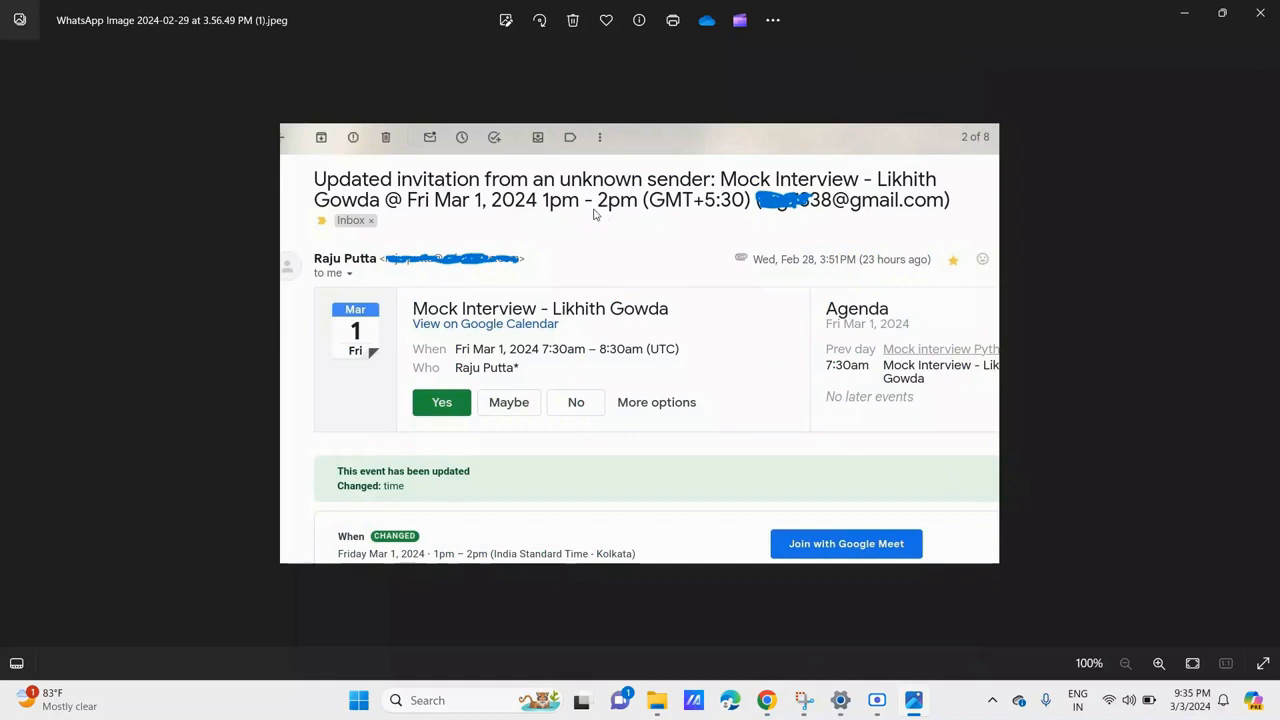
mouse_move(452, 216)
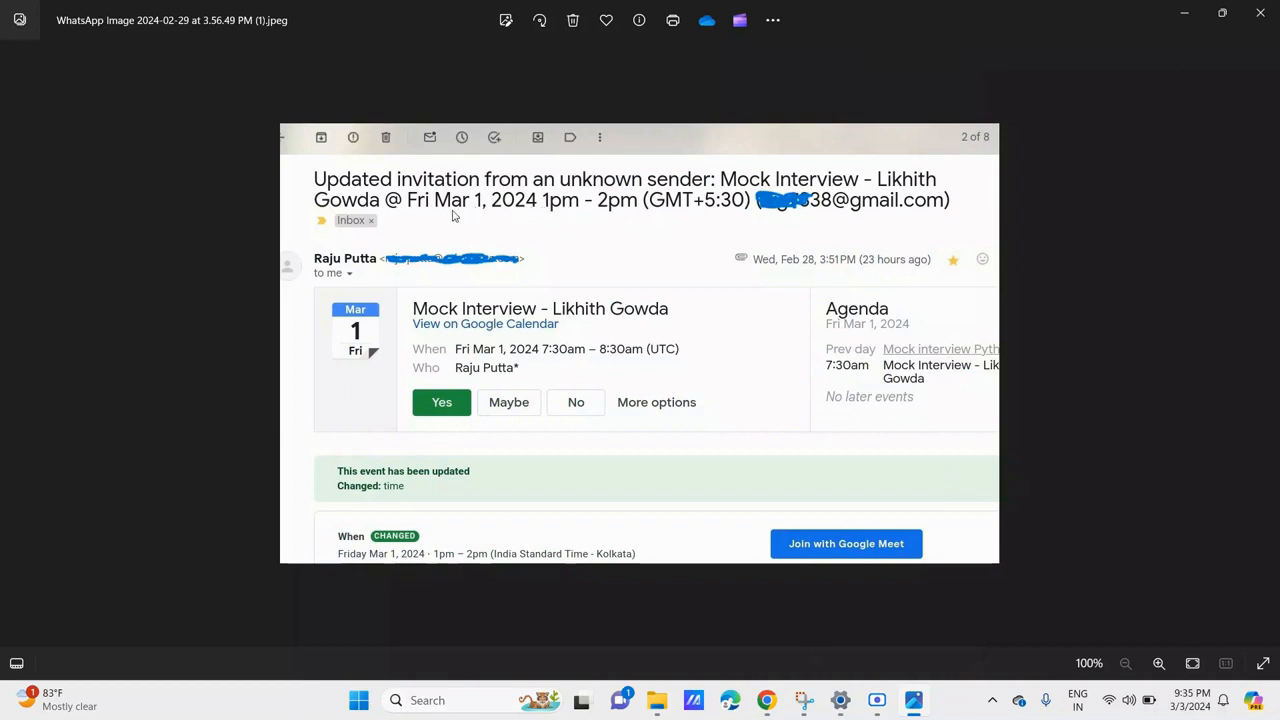
mouse_move(448, 216)
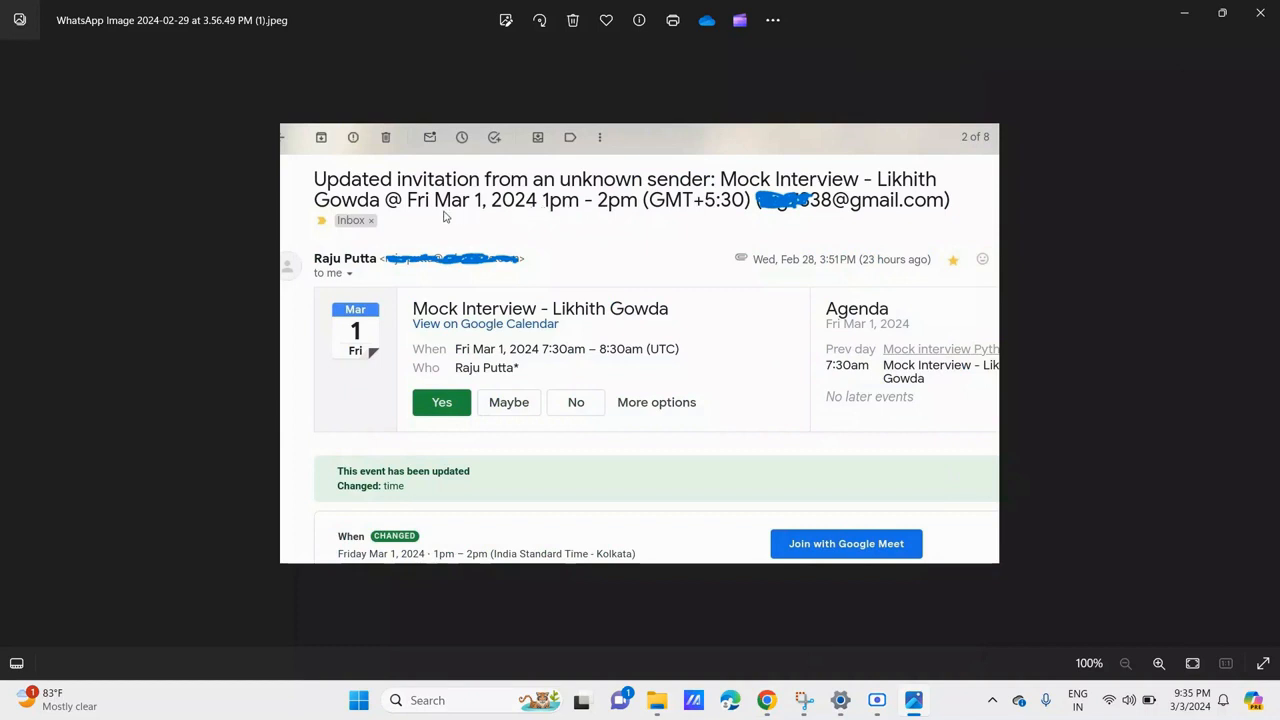
mouse_move(636, 216)
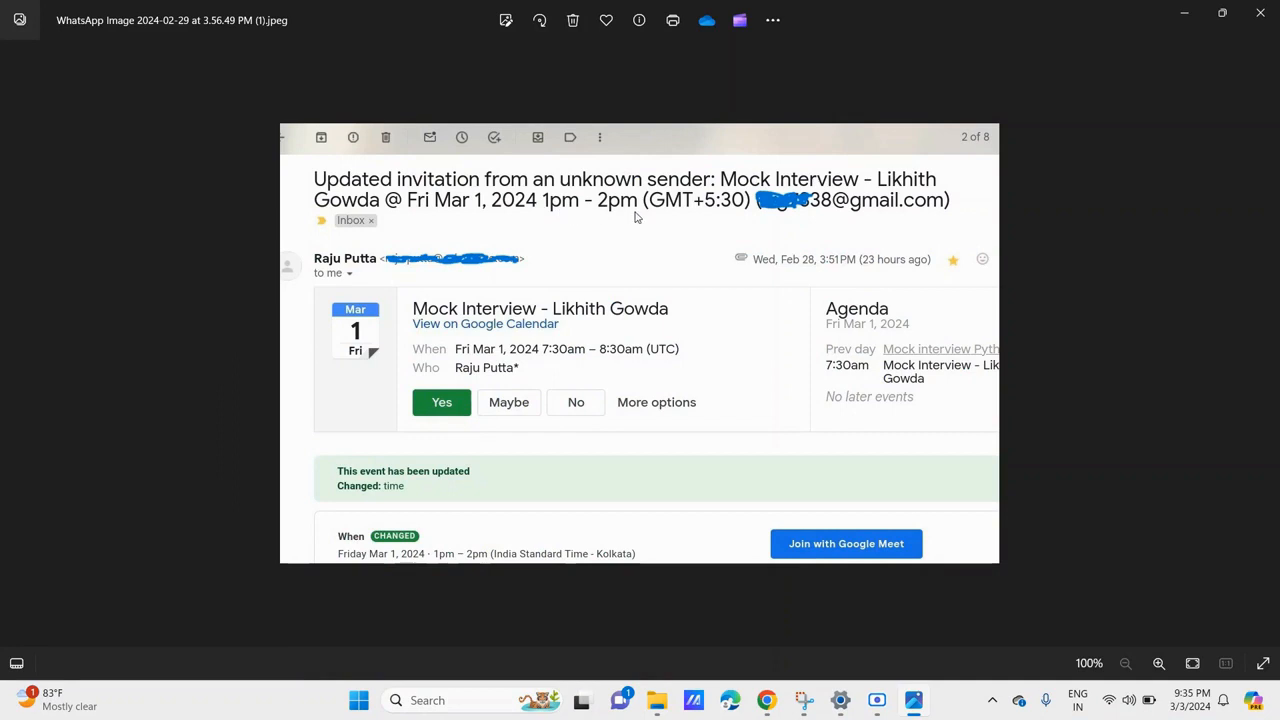
mouse_move(548, 368)
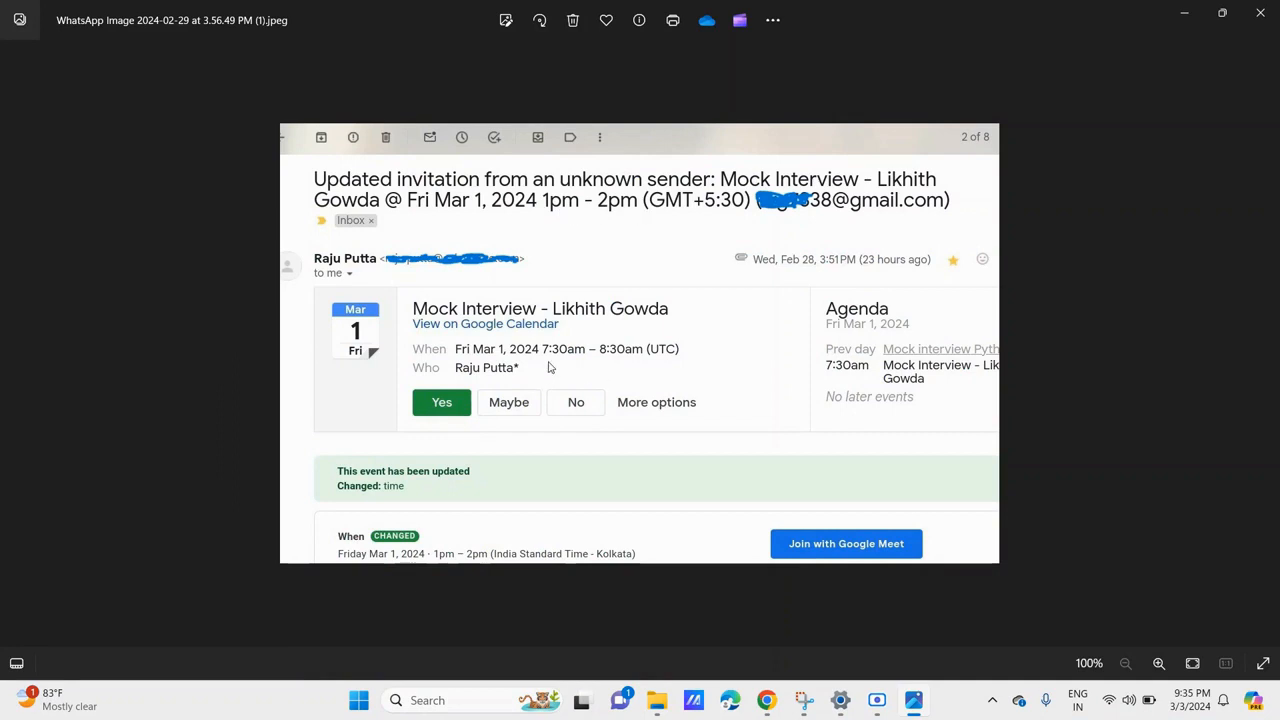
mouse_move(584, 244)
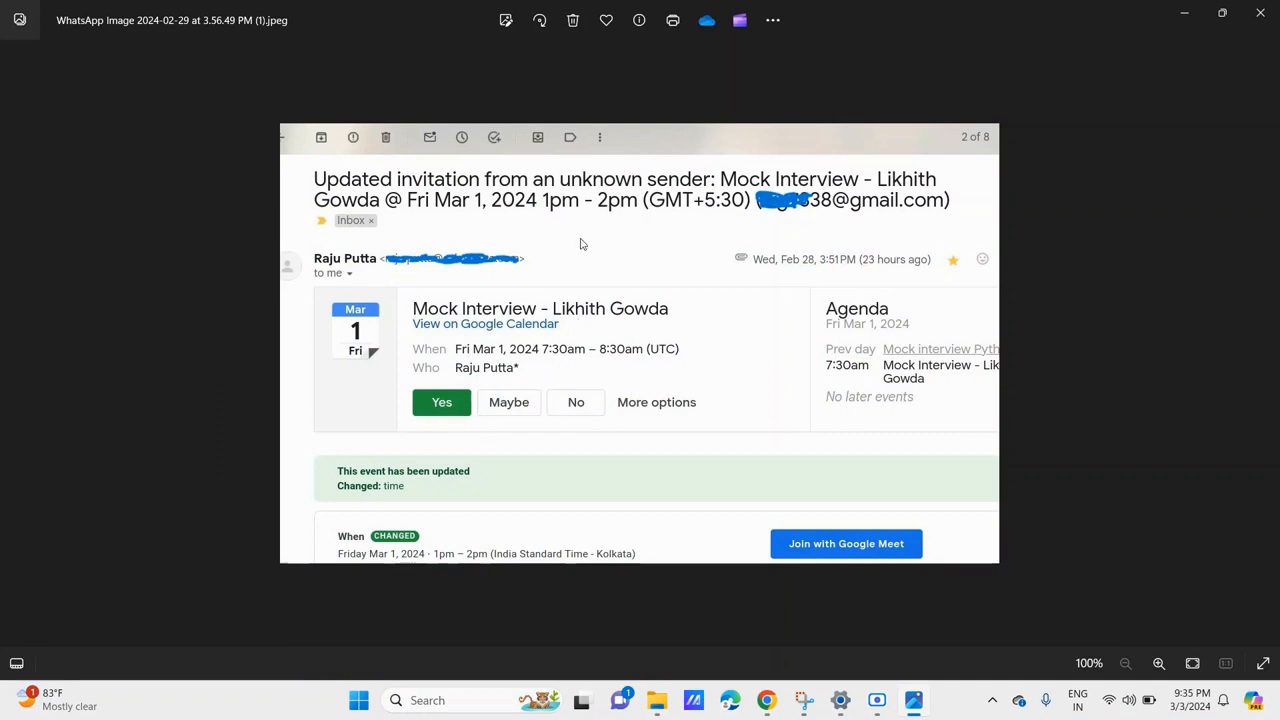
mouse_move(576, 274)
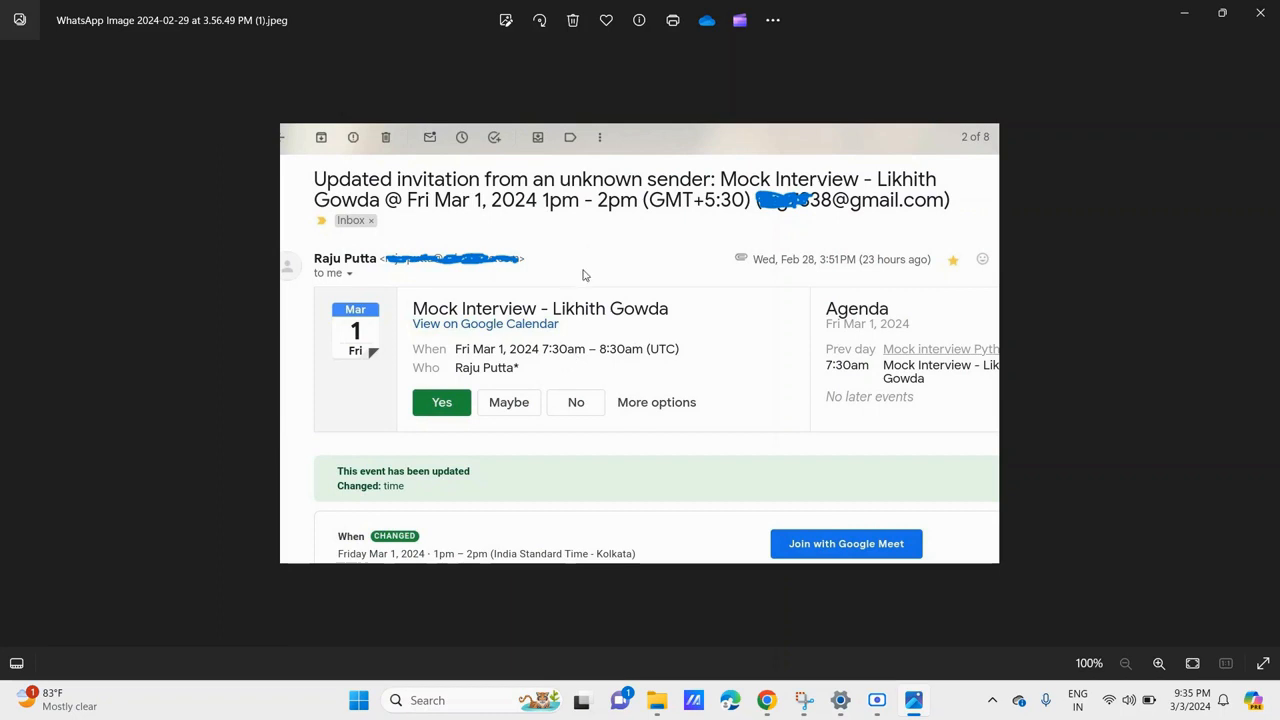
Step: In Calendar settings, set the country to India and keep the 31/12/2024 date format
click(840, 700)
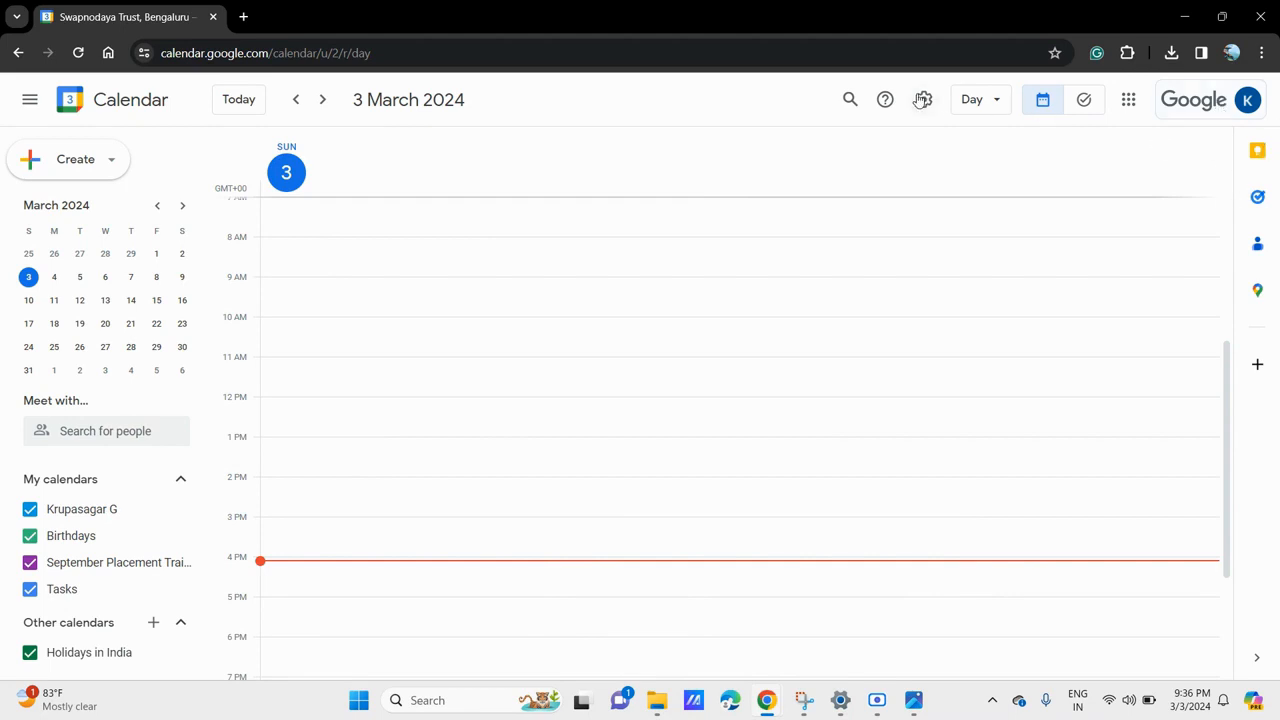
click(922, 100)
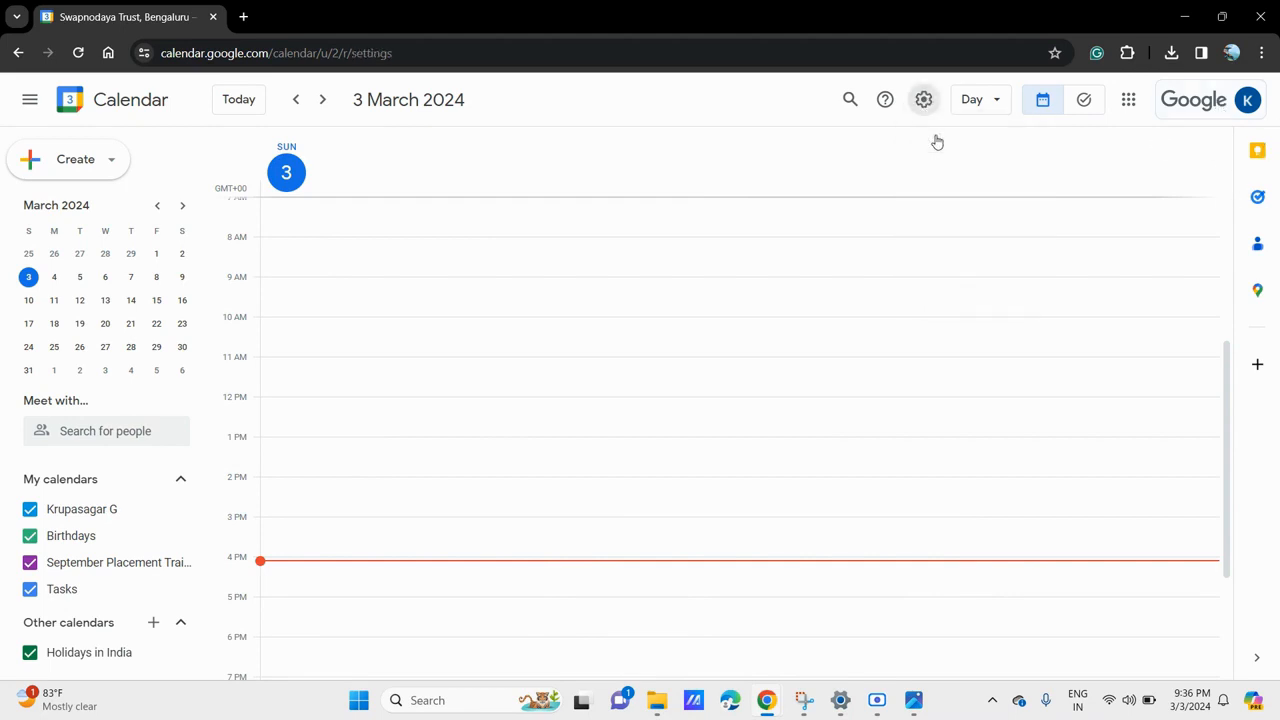
click(924, 100)
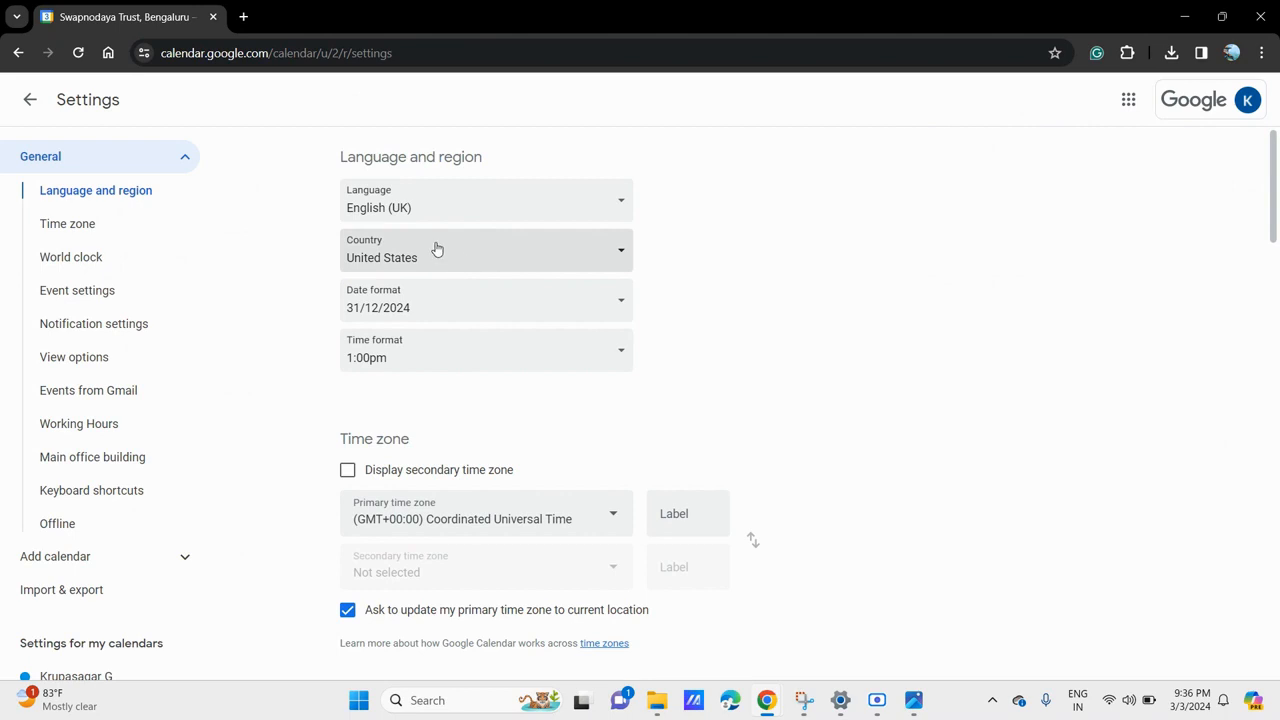
click(484, 256)
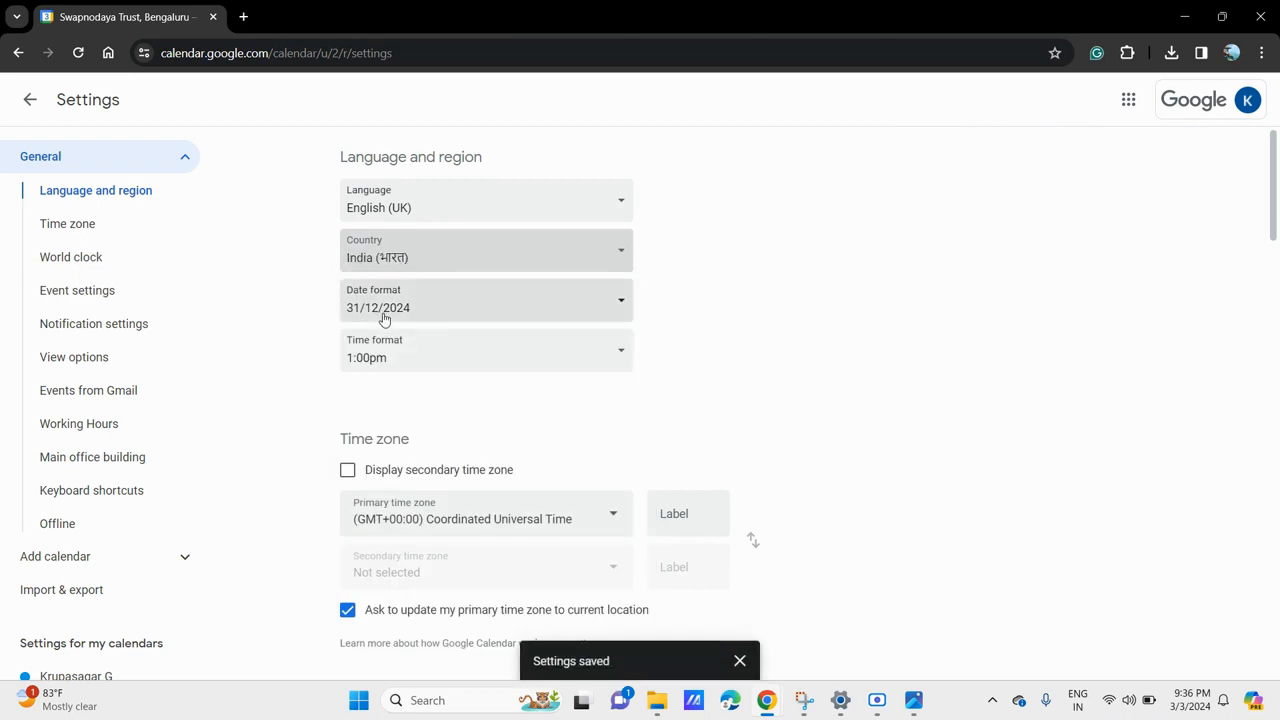
click(484, 308)
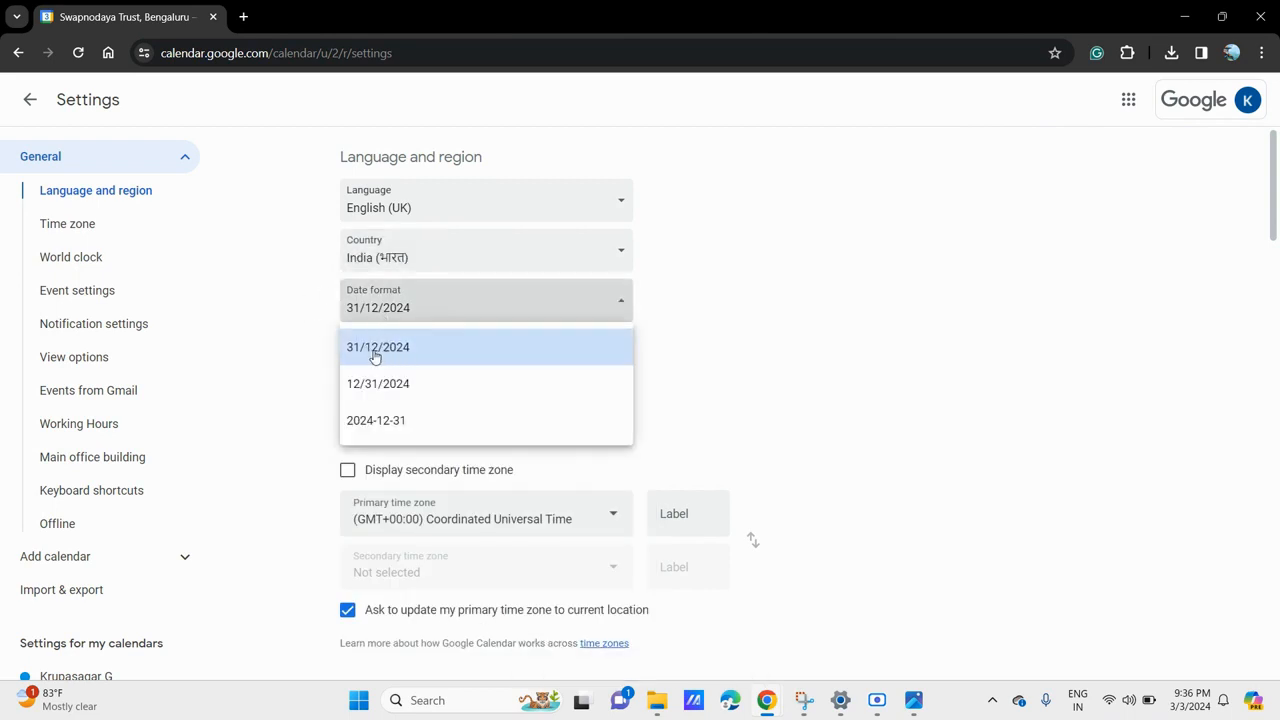
click(378, 348)
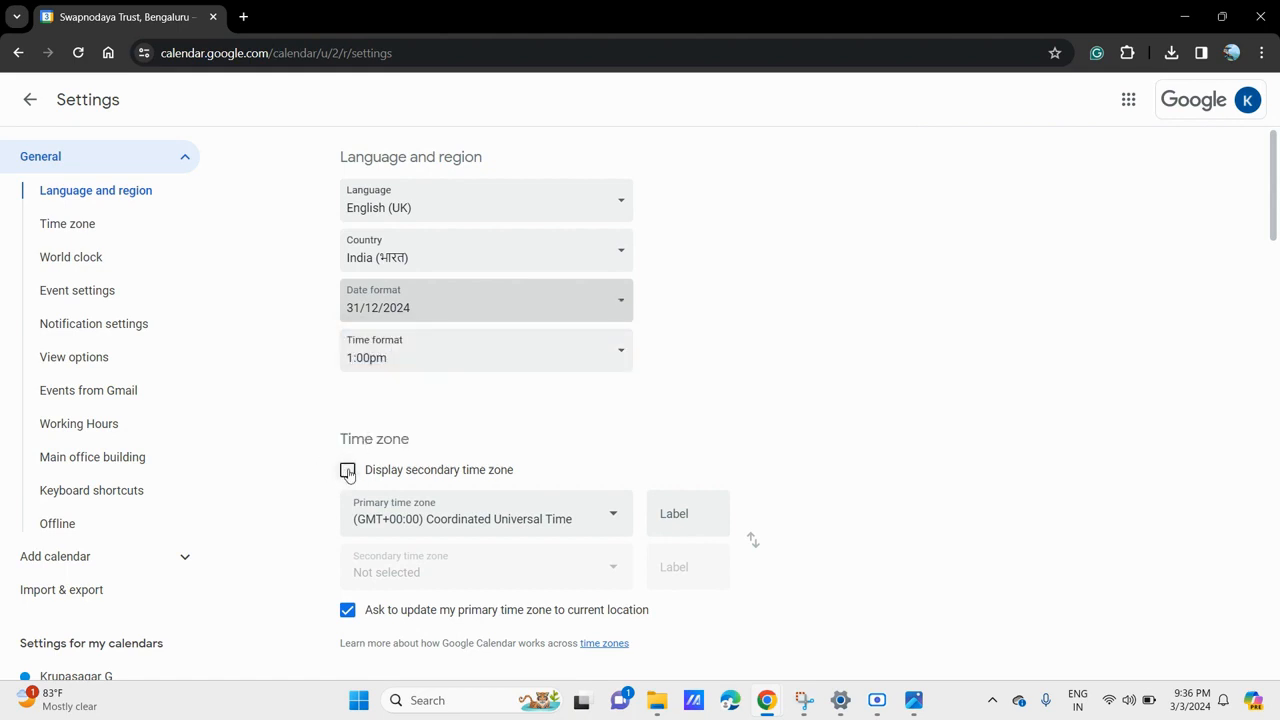
Step: Enable the secondary time zone and set both zones to (GMT+05:30) India Standard Time - Kolkata
click(348, 470)
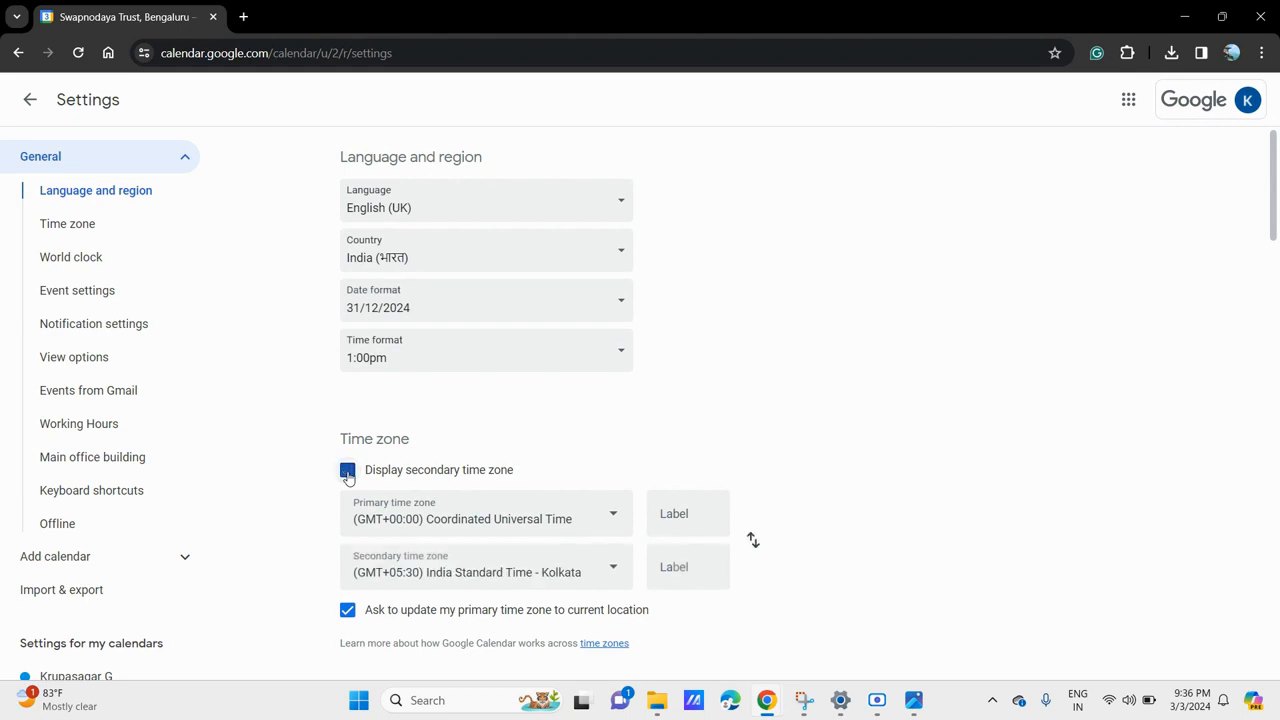
click(488, 512)
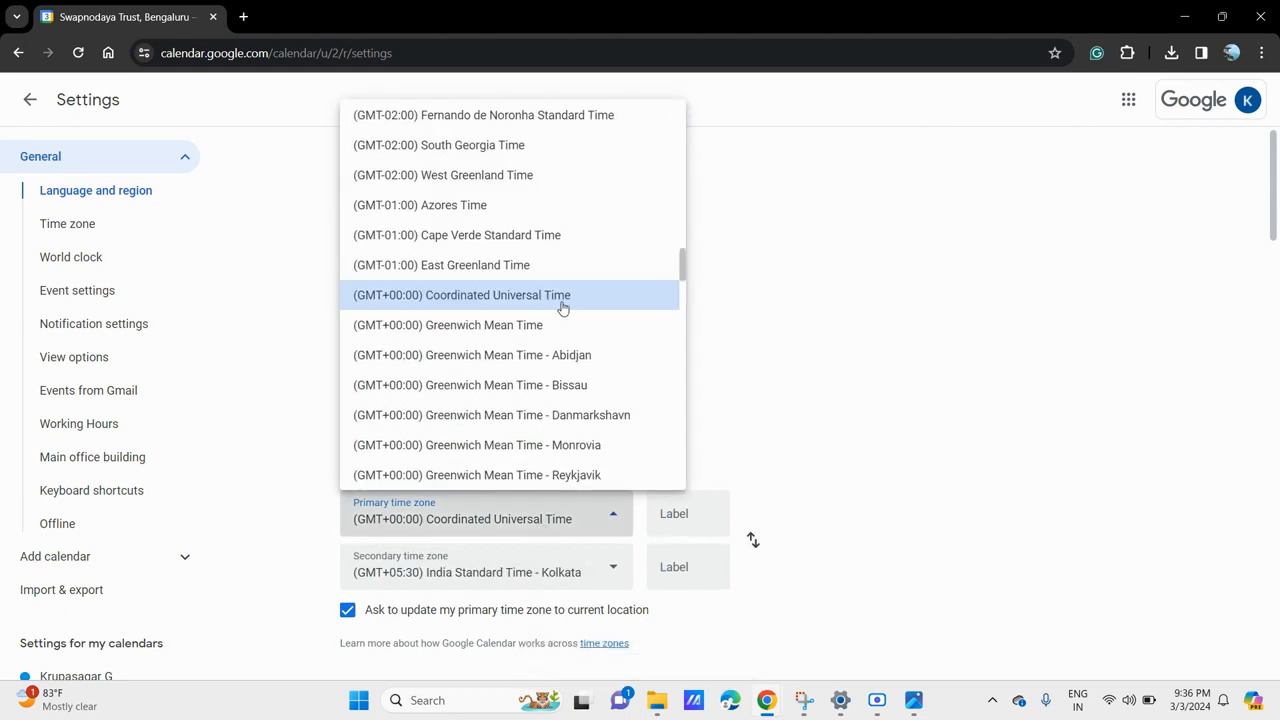
scroll(down, 3)
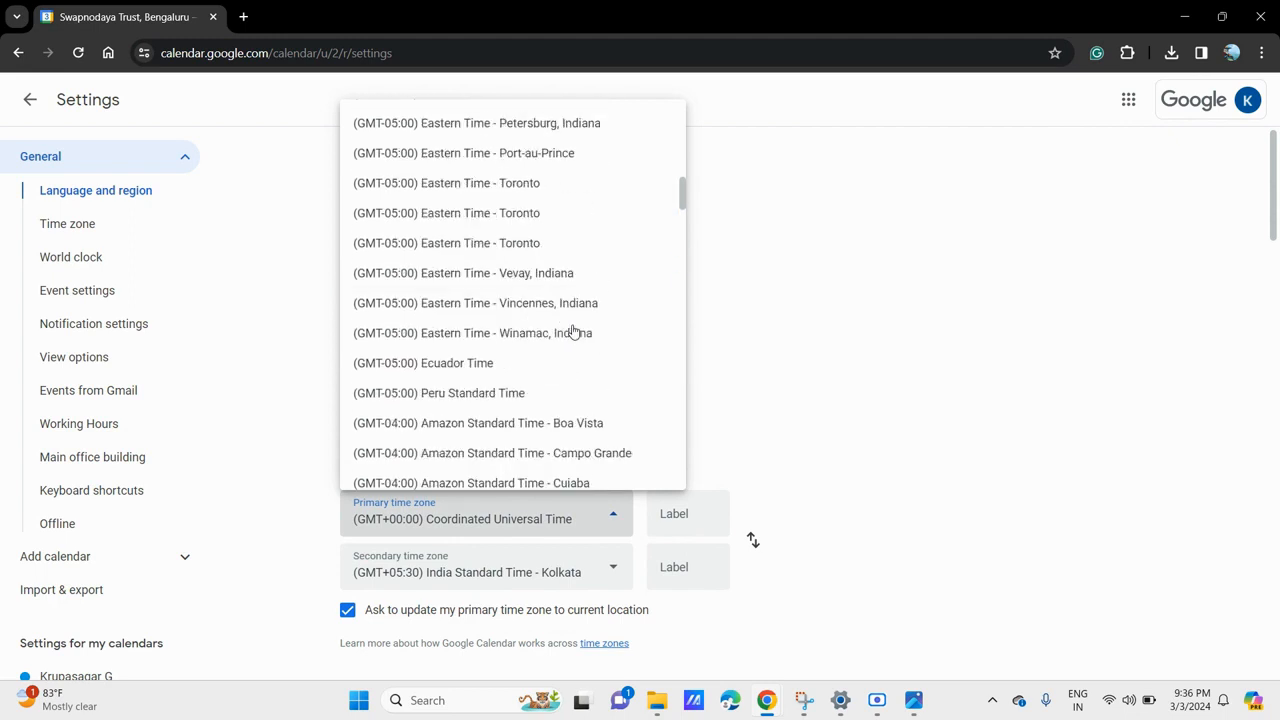
scroll(down, 3)
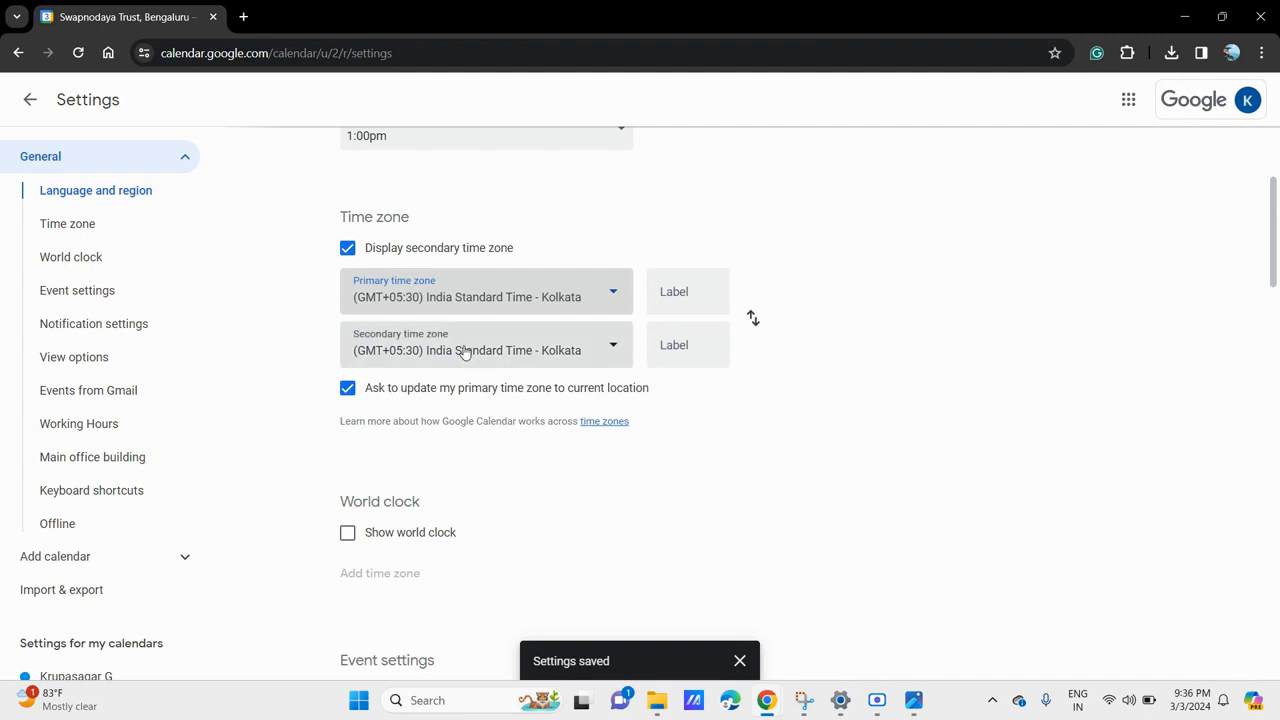
click(484, 344)
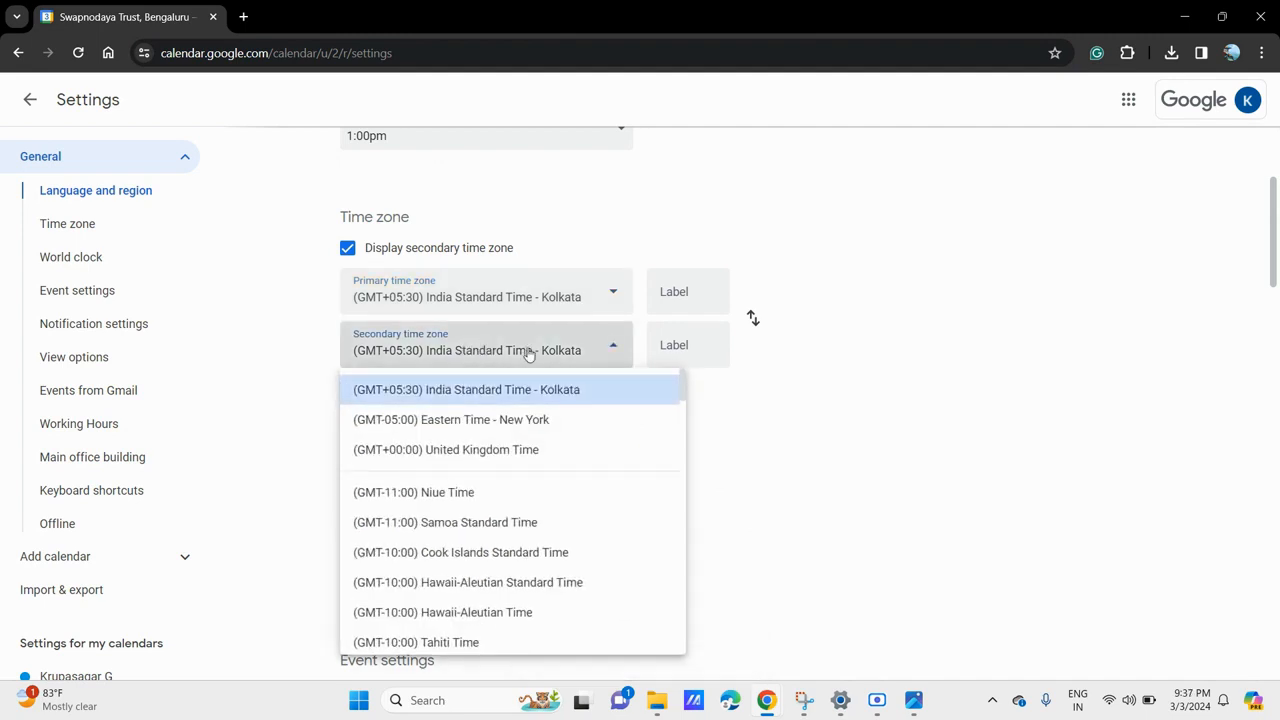
click(466, 388)
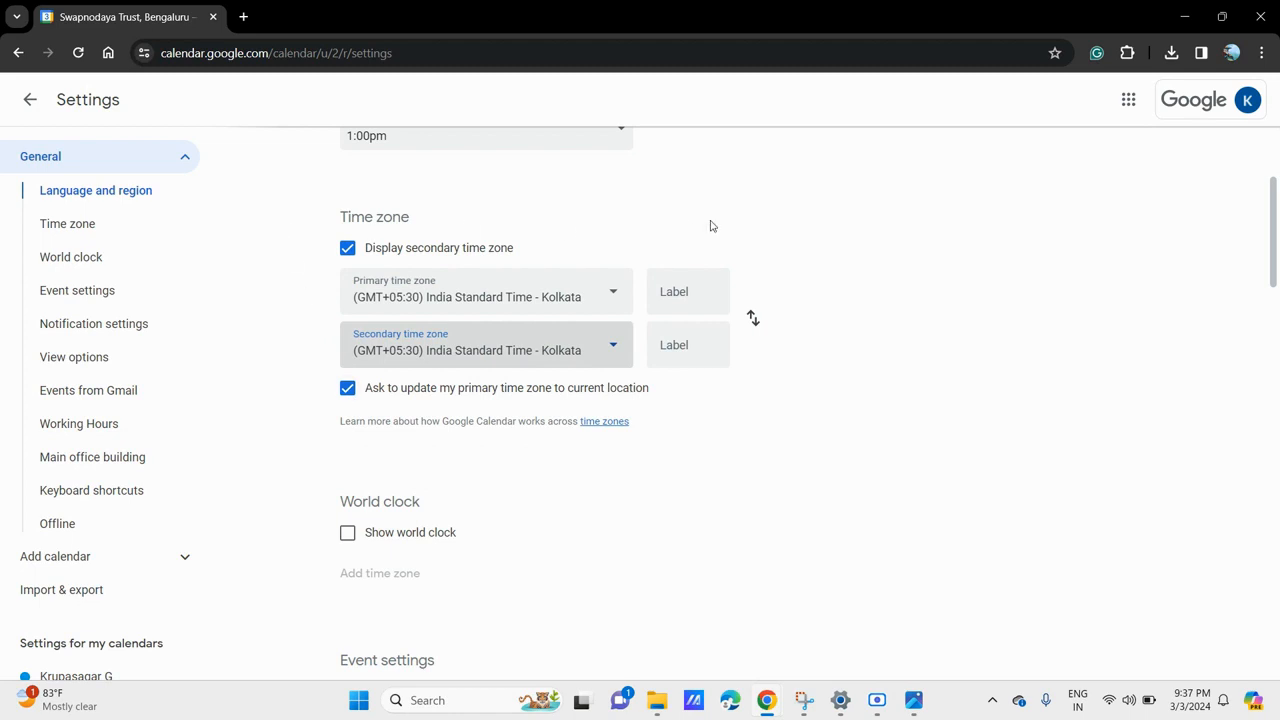
mouse_move(816, 304)
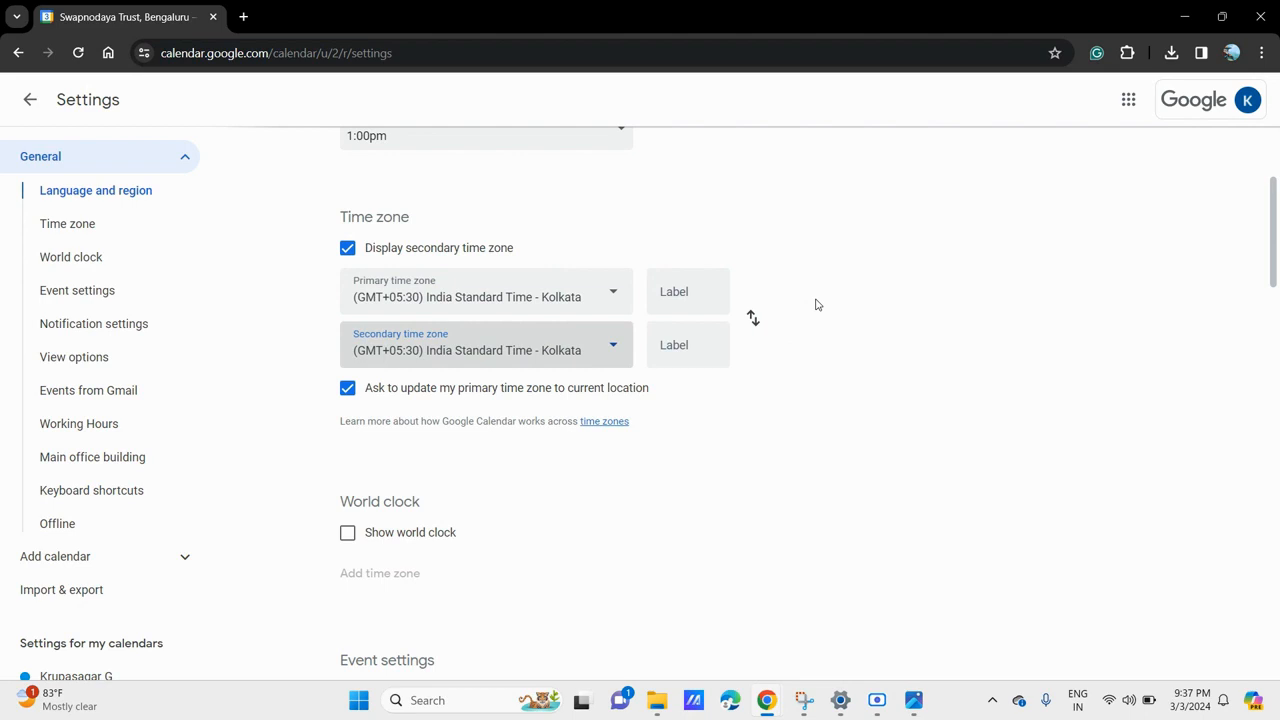
mouse_move(866, 572)
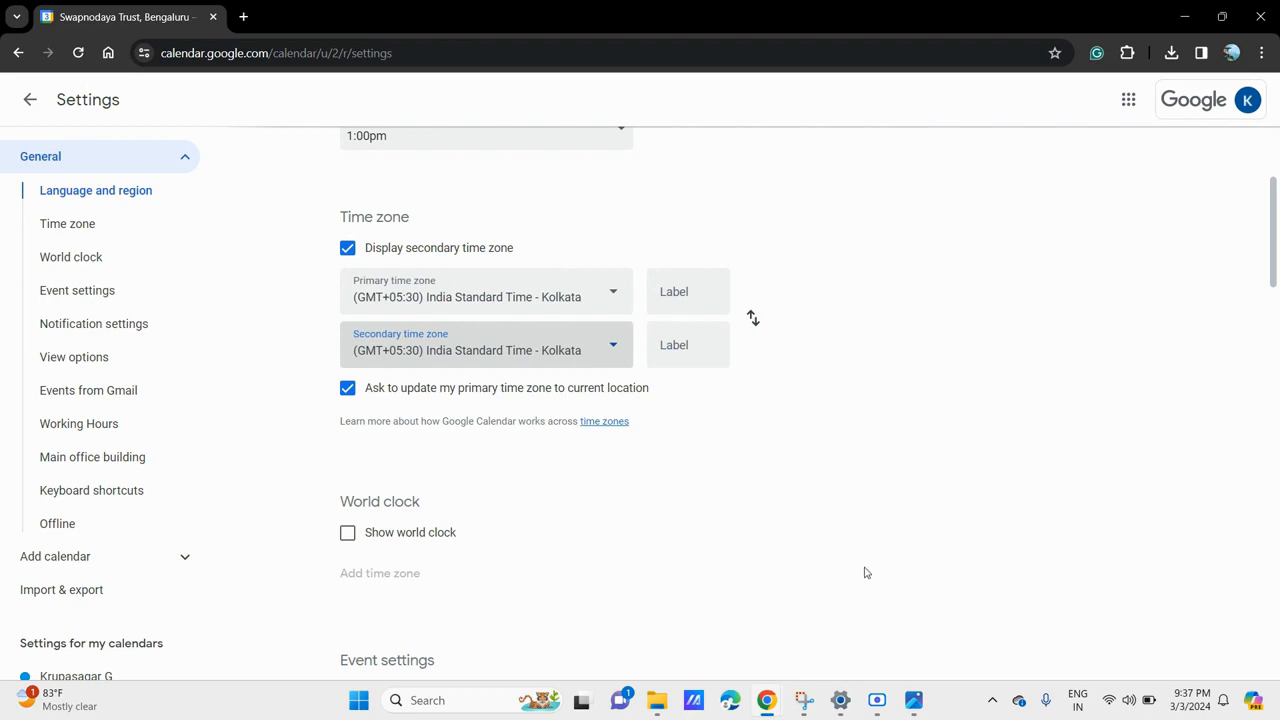